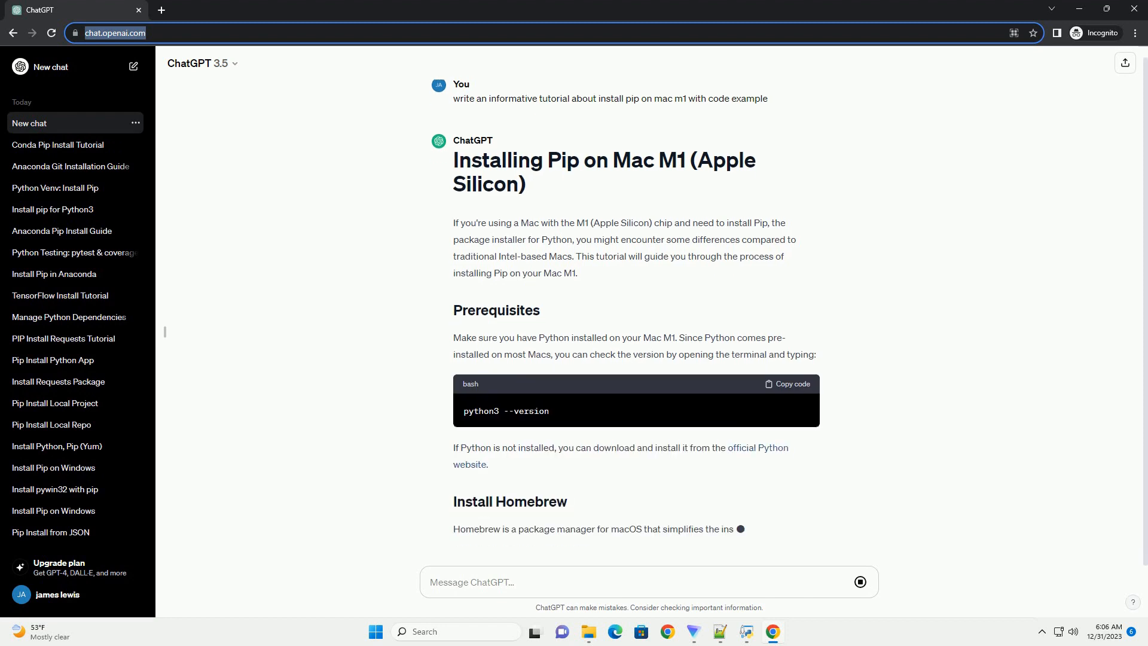
pyautogui.scroll(-3)
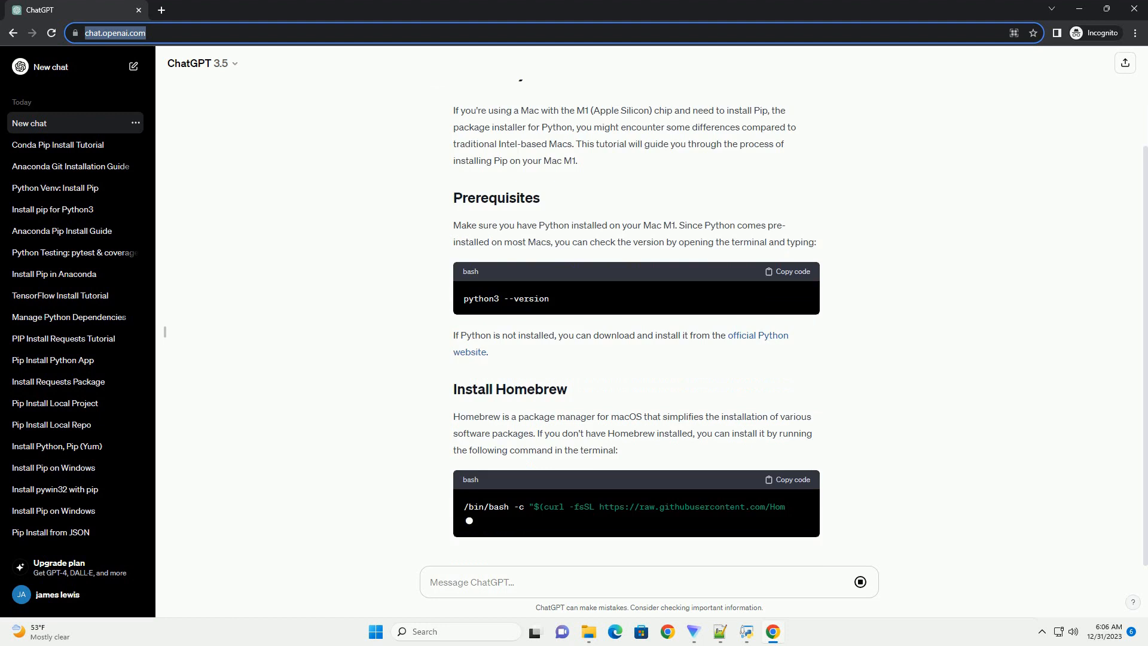
pyautogui.scroll(-3)
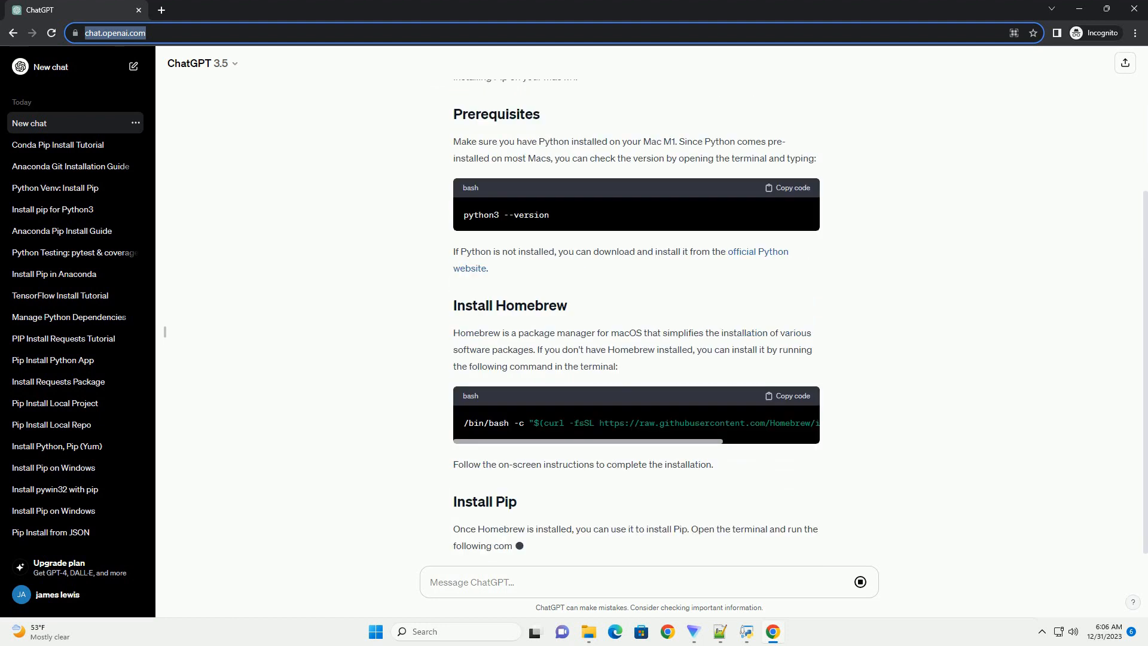
pyautogui.scroll(-3)
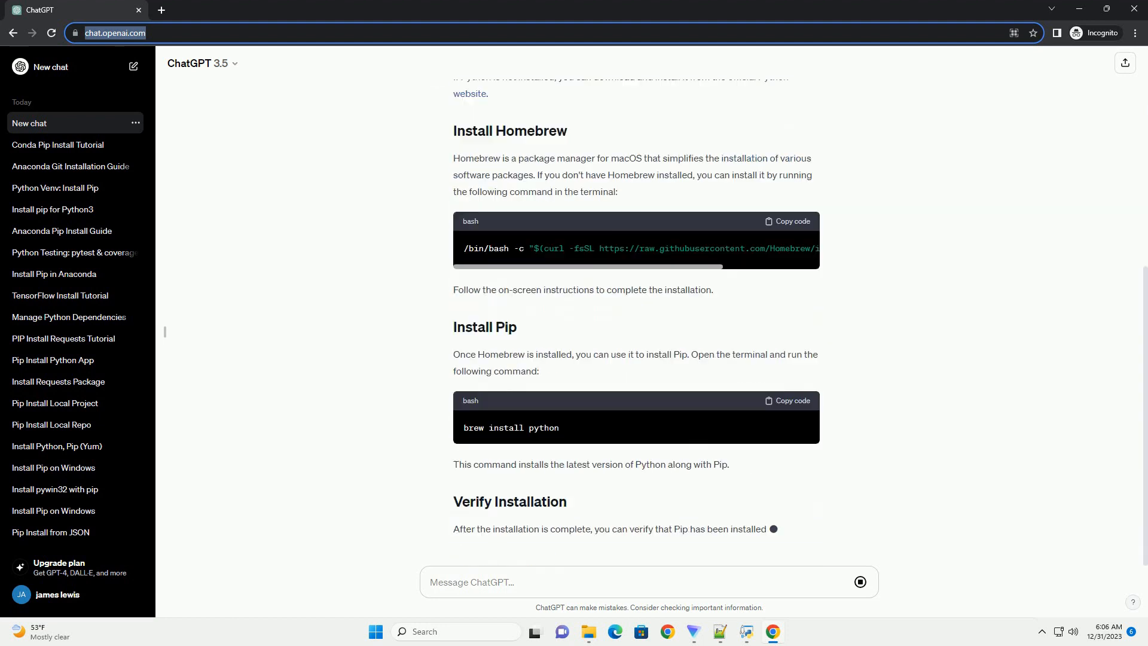
pyautogui.scroll(-3)
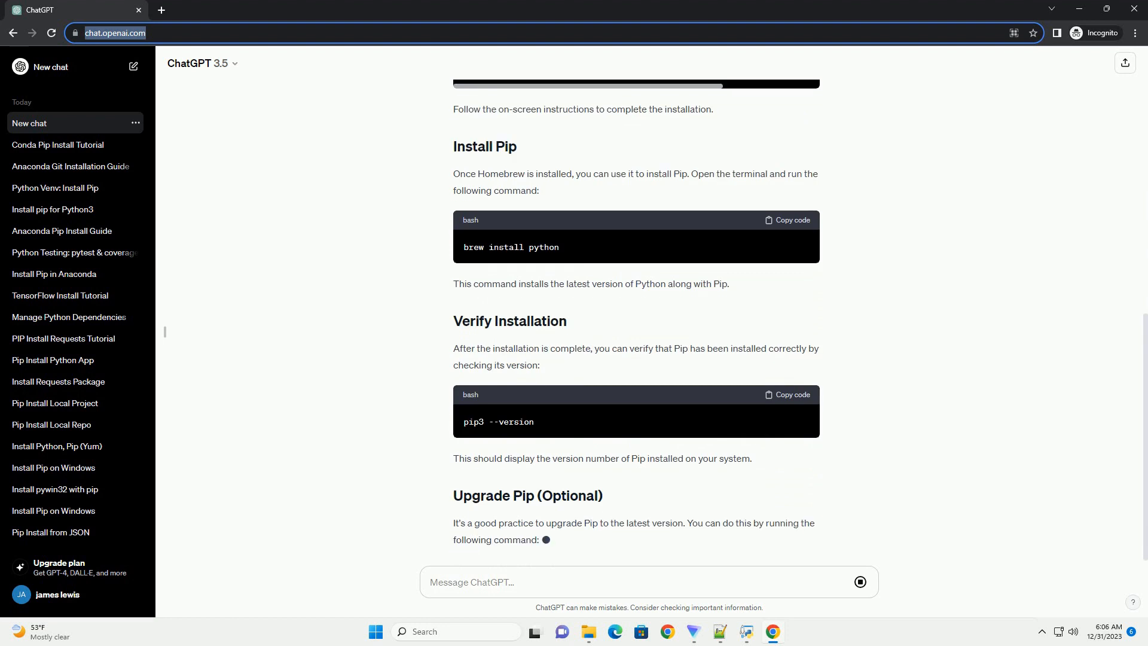
pyautogui.scroll(-3)
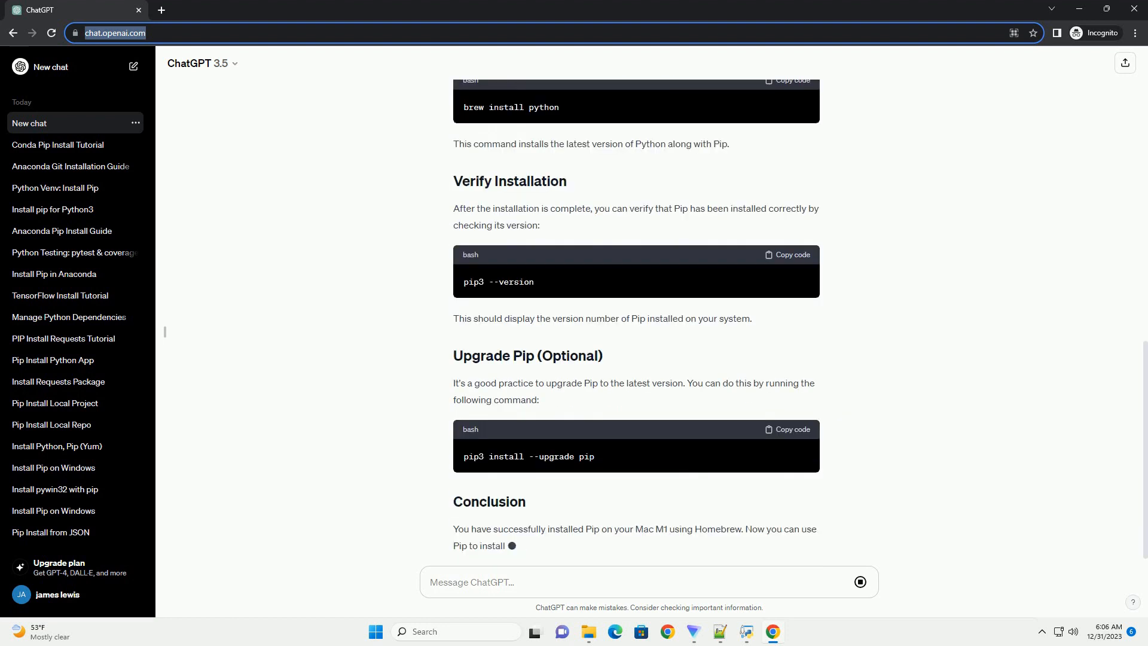